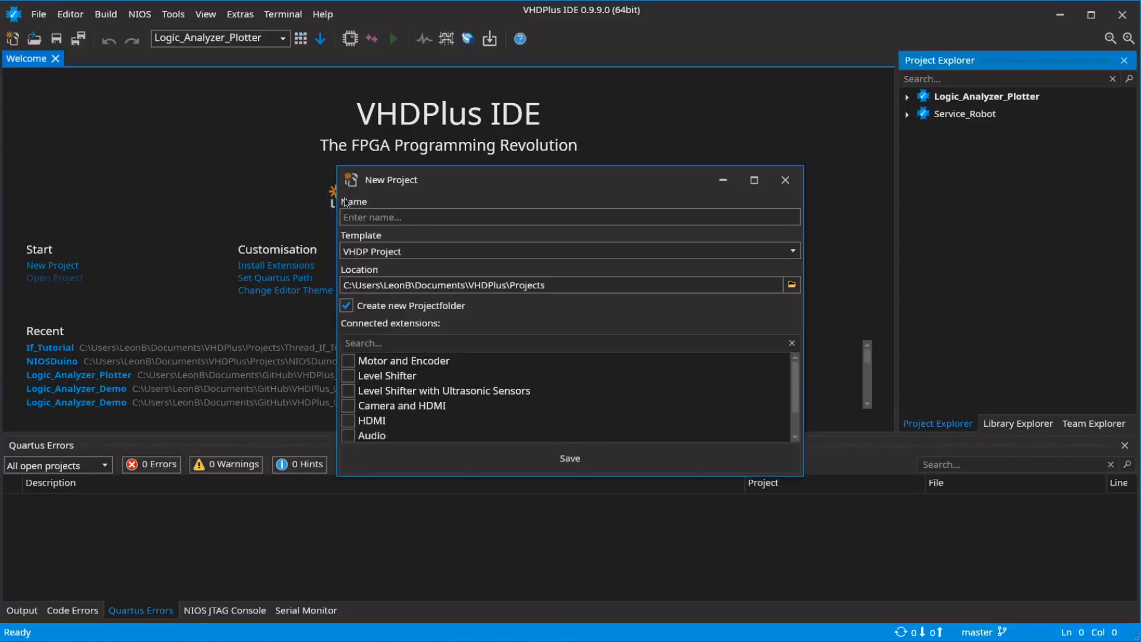
# Step: Create the project 'MAX1000_Demo' with the MAX1000 Accelerometer extension connected
pyautogui.write('MAX1')
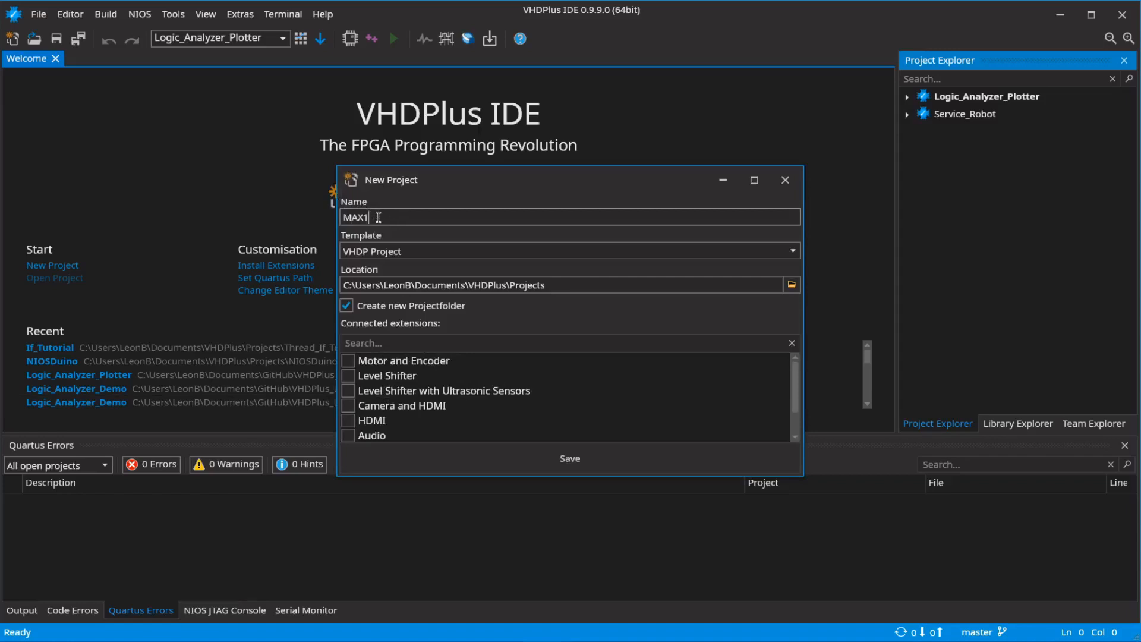
pyautogui.write('000_Demo')
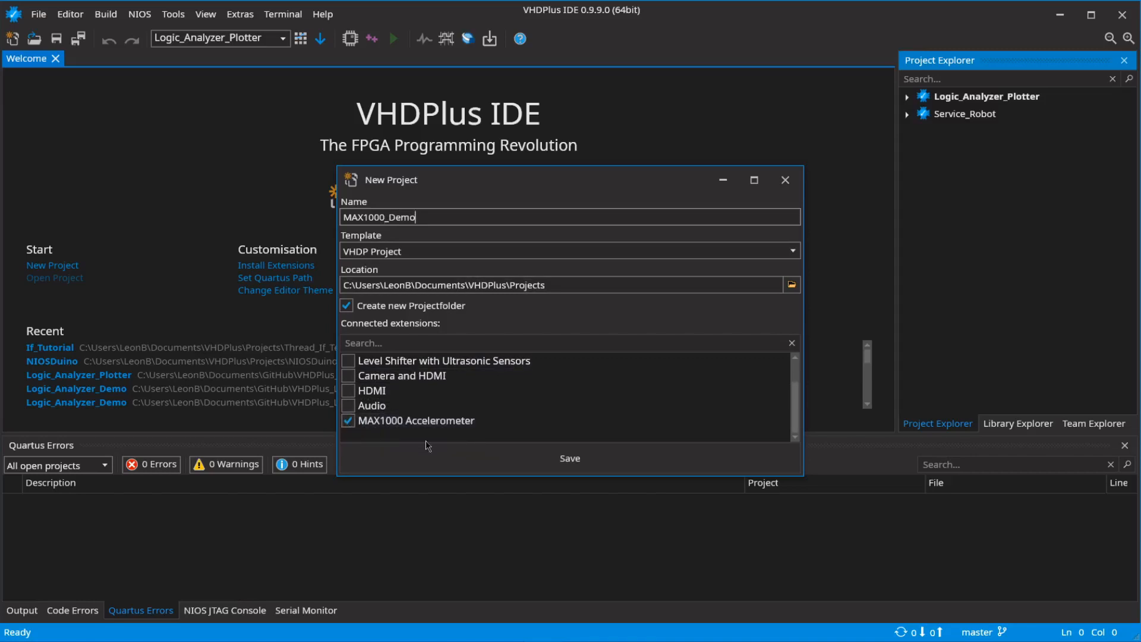
pyautogui.click(570, 458)
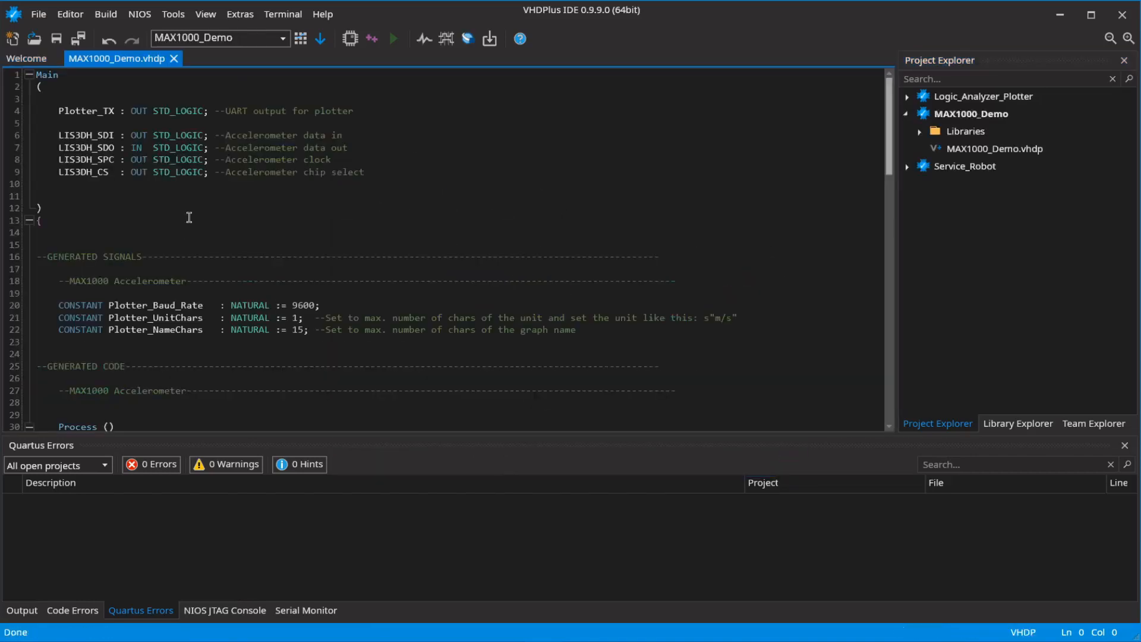
pyautogui.scroll(-3)
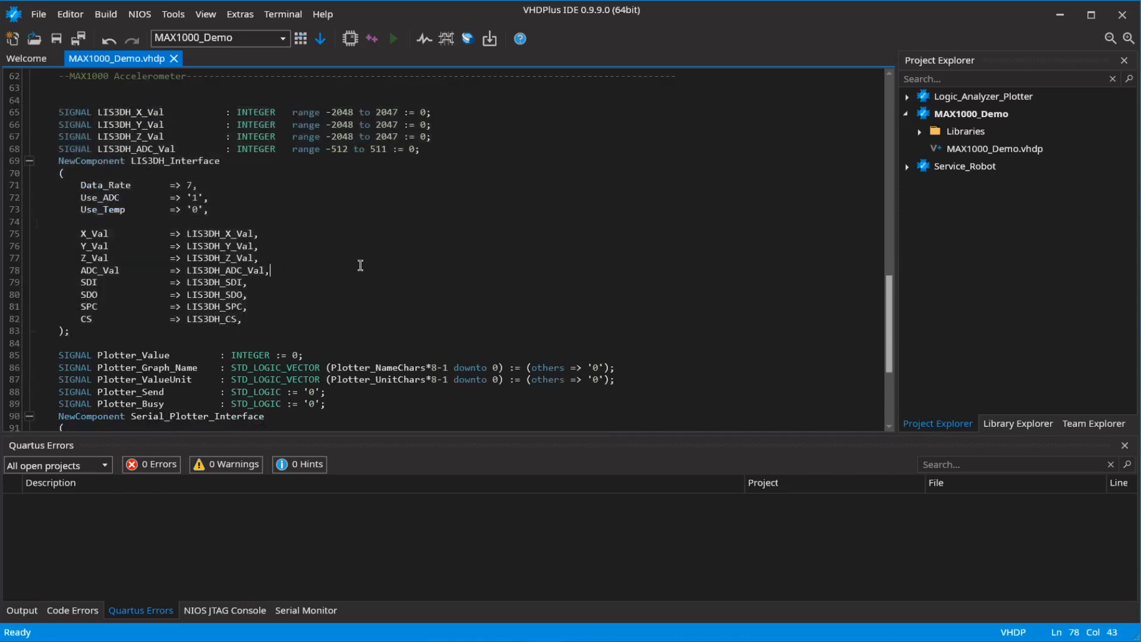
pyautogui.scroll(-3)
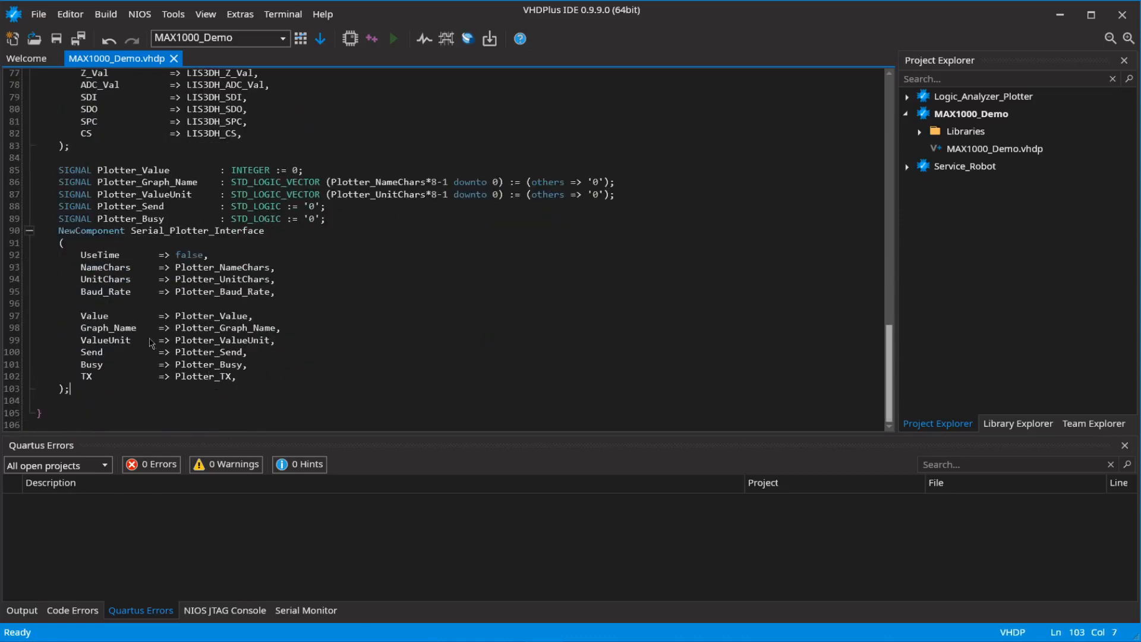
pyautogui.scroll(3)
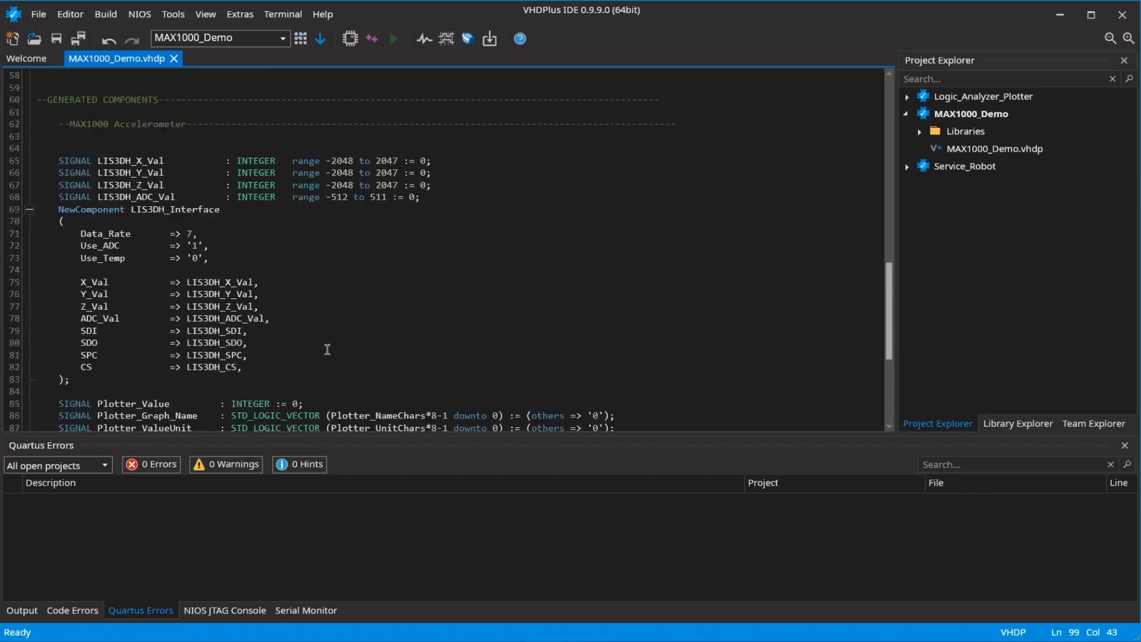
pyautogui.scroll(3)
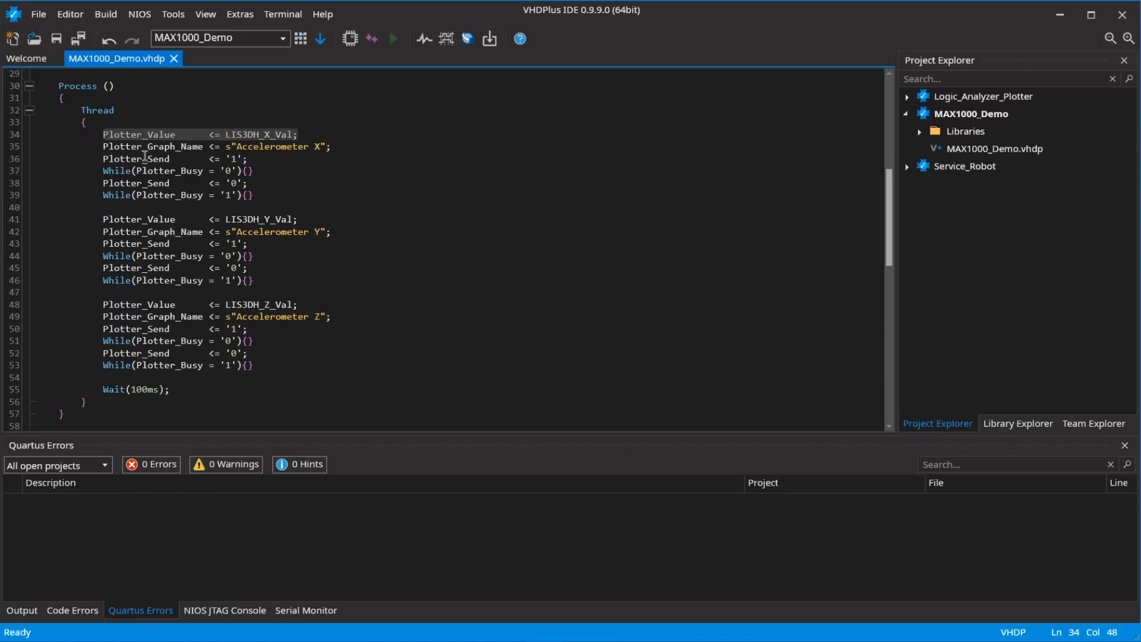
pyautogui.click(332, 146)
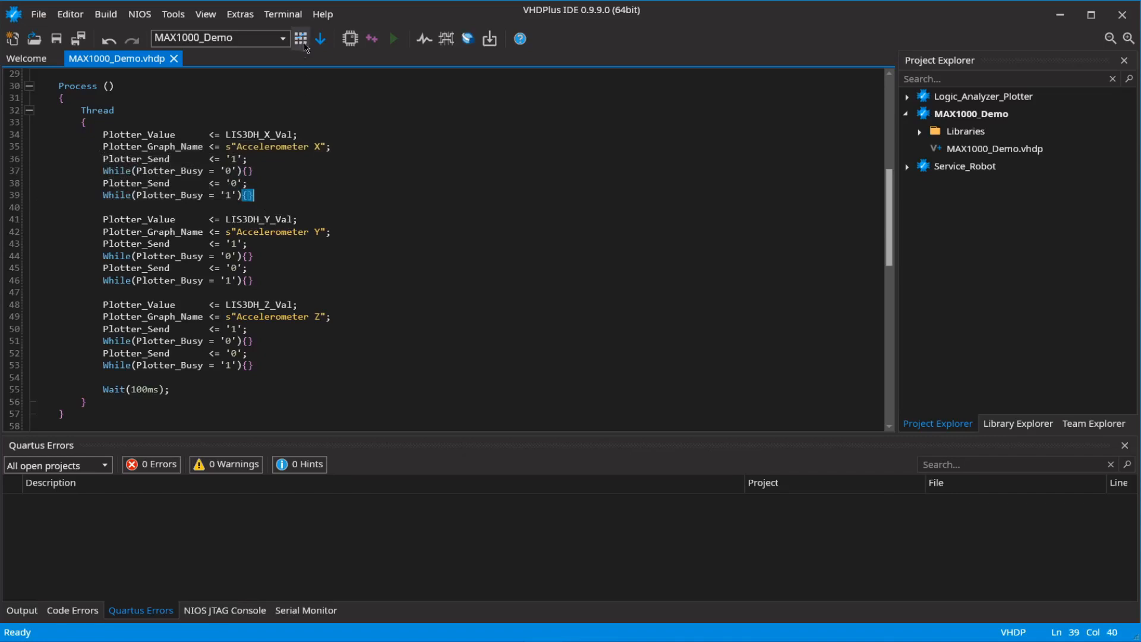
# Step: Select MAX1000 as the FPGA in Connect Pins and compile, then compile
pyautogui.click(300, 38)
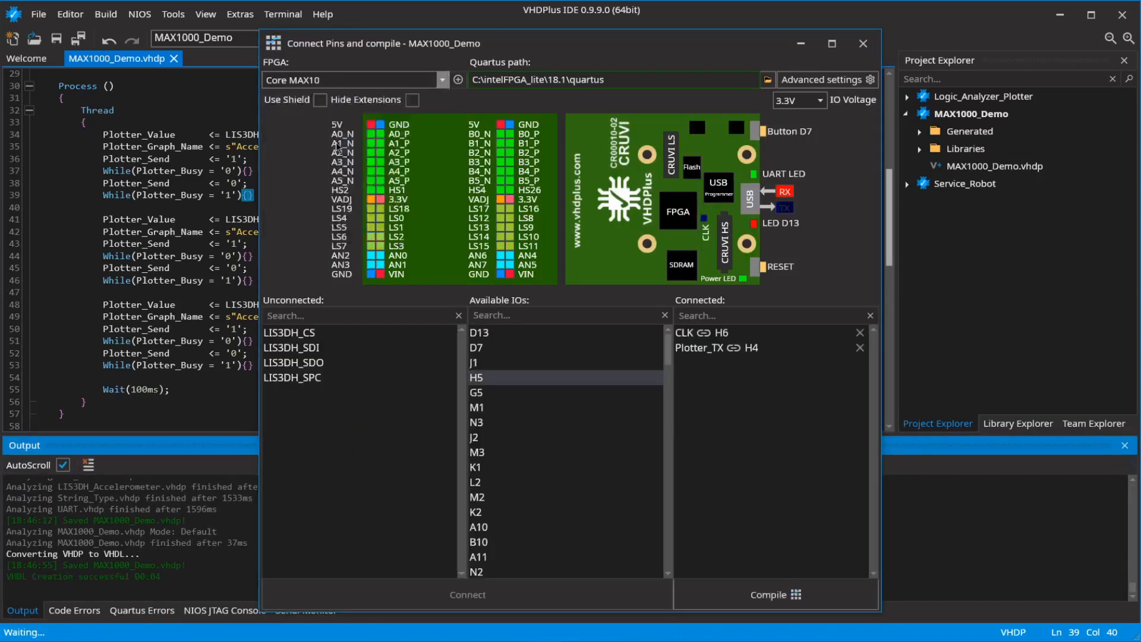
pyautogui.click(357, 80)
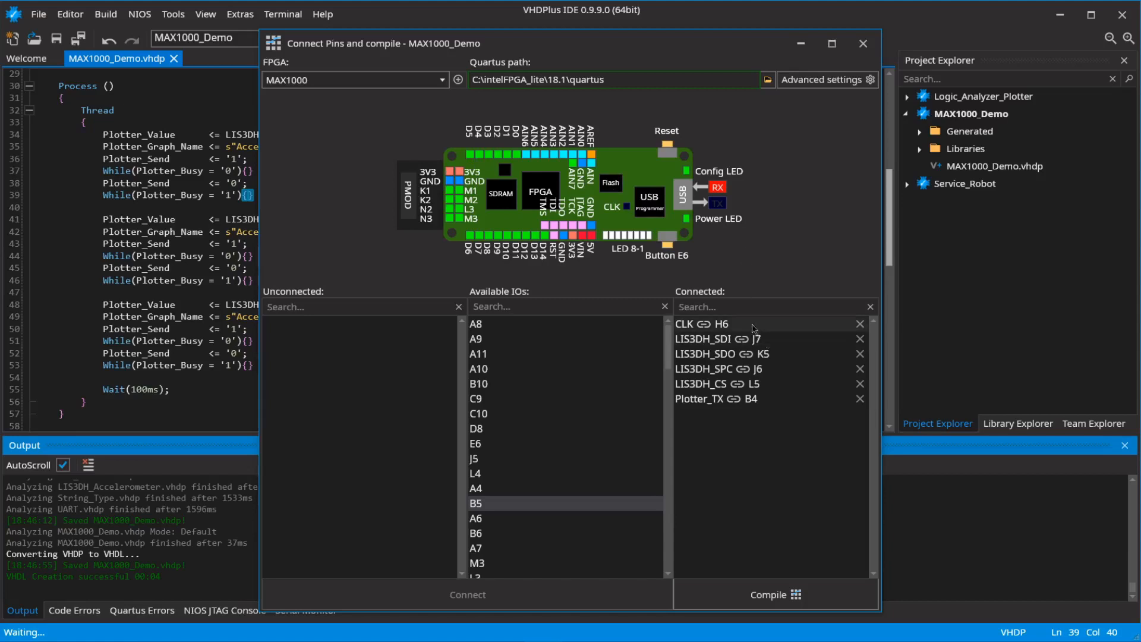
pyautogui.moveTo(759, 579)
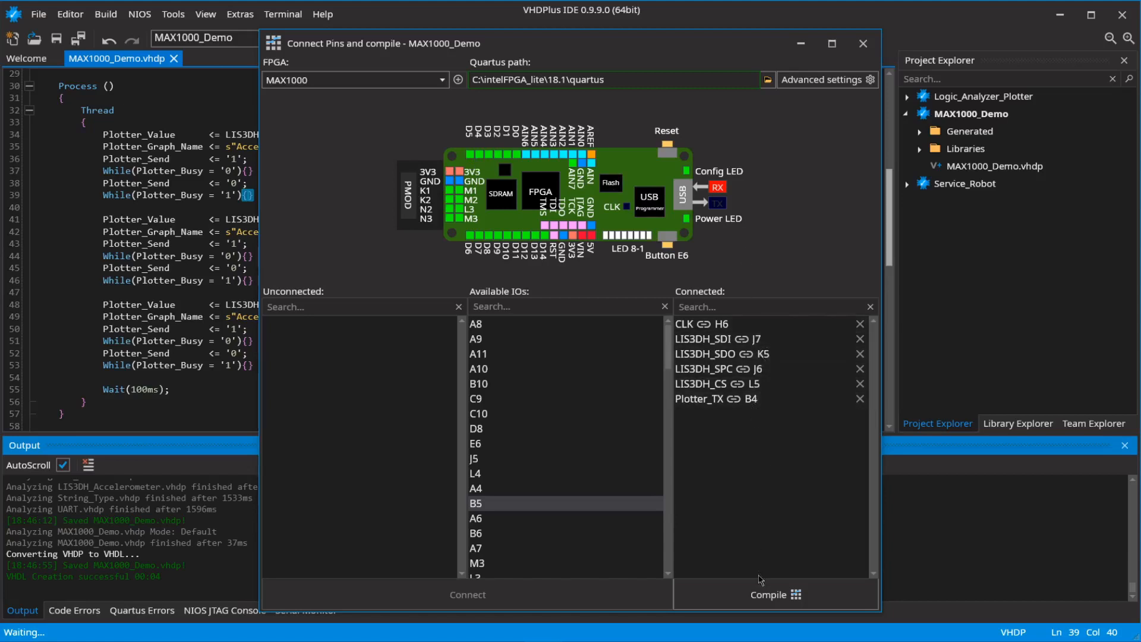
pyautogui.click(775, 594)
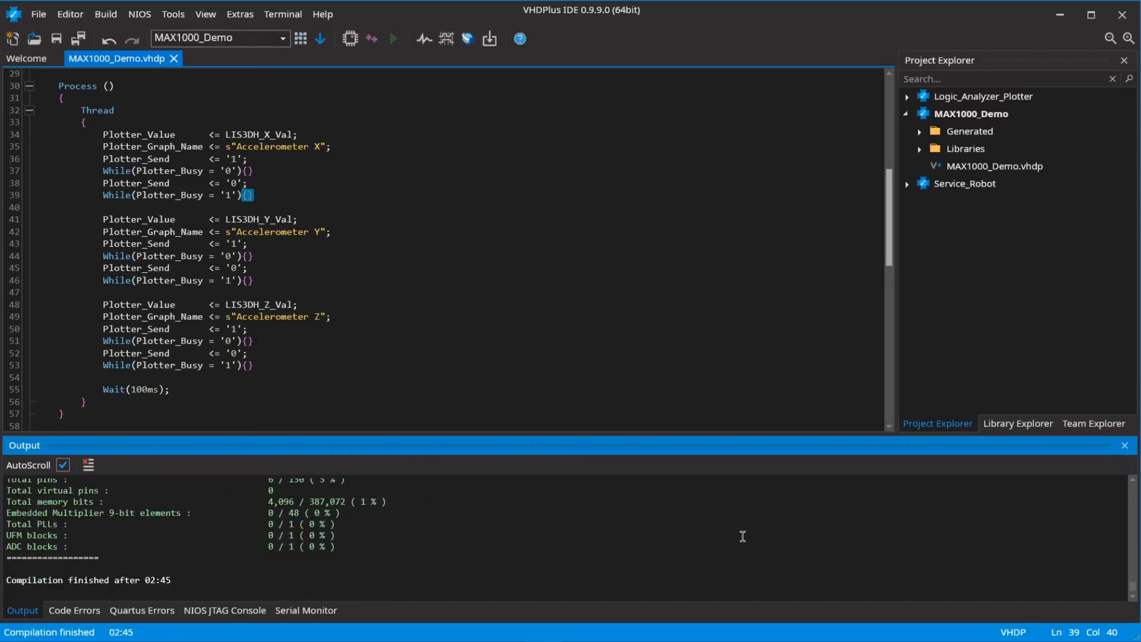
# Step: Flash the compiled MAX1000_Demo design onto the board with the Quartus Programmer
pyautogui.scroll(3)
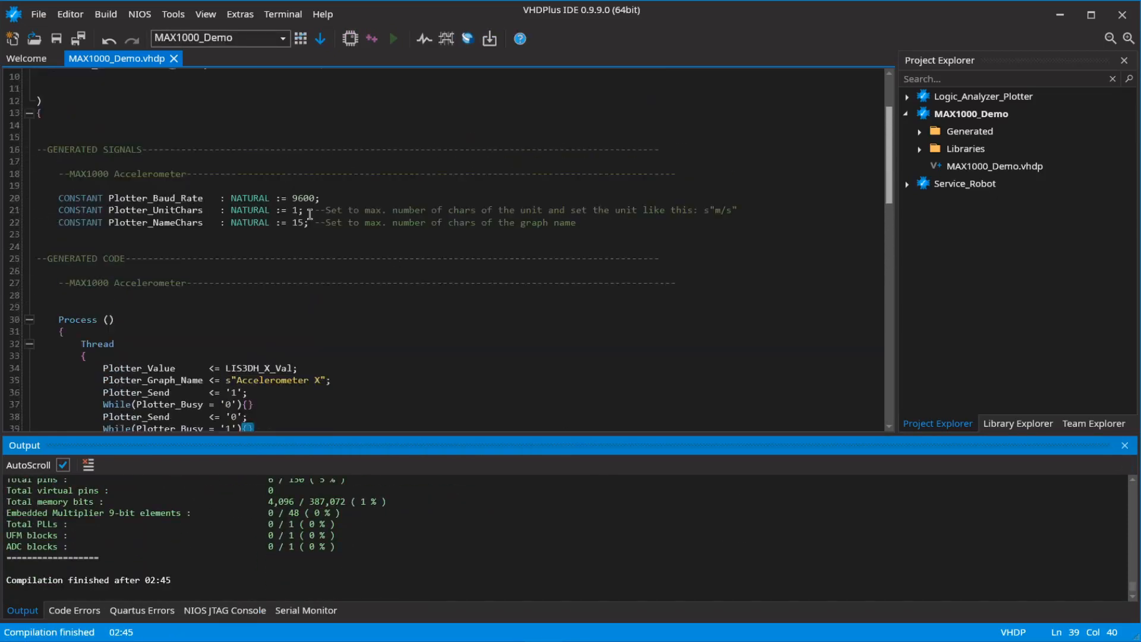
pyautogui.click(294, 223)
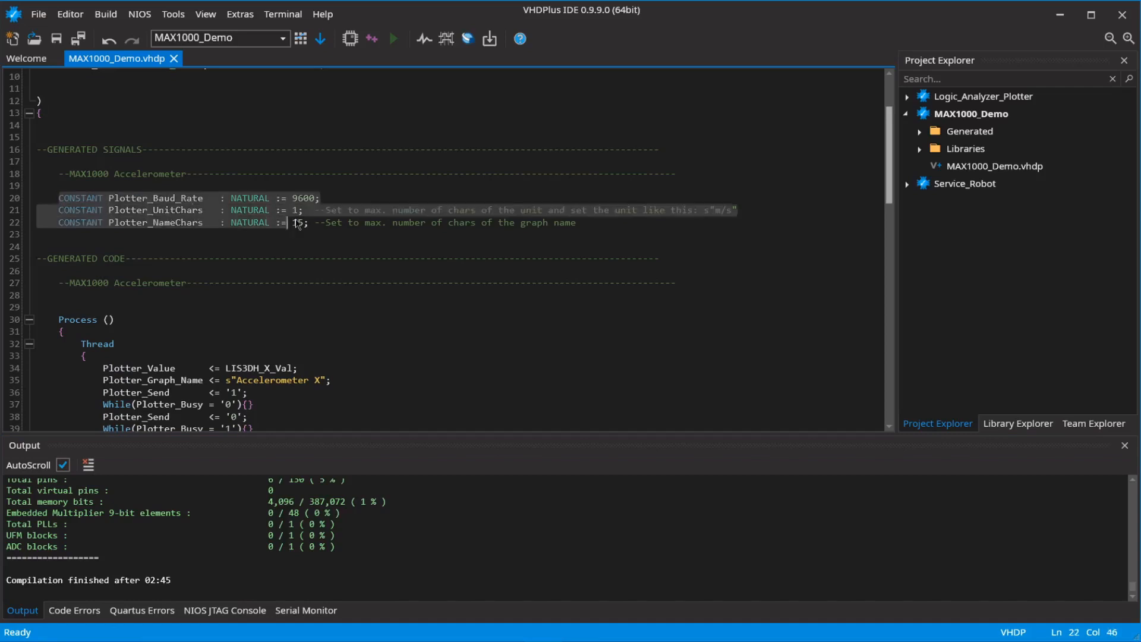
pyautogui.click(341, 38)
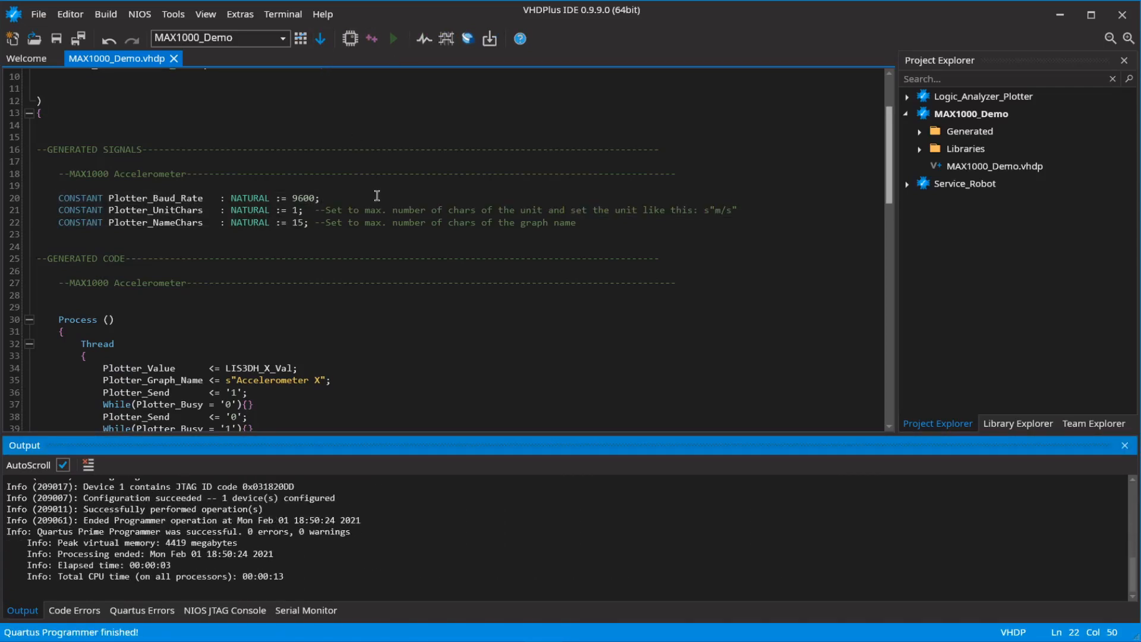
pyautogui.click(306, 610)
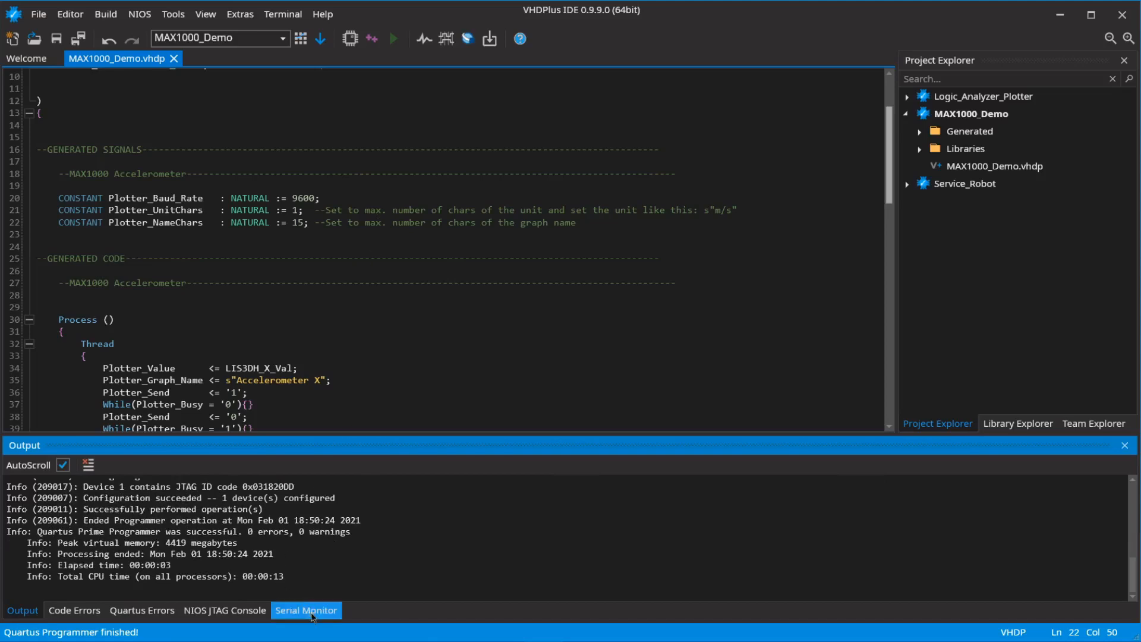
# Step: Open the Serial Monitor and connect it to serial port COM8
pyautogui.click(305, 610)
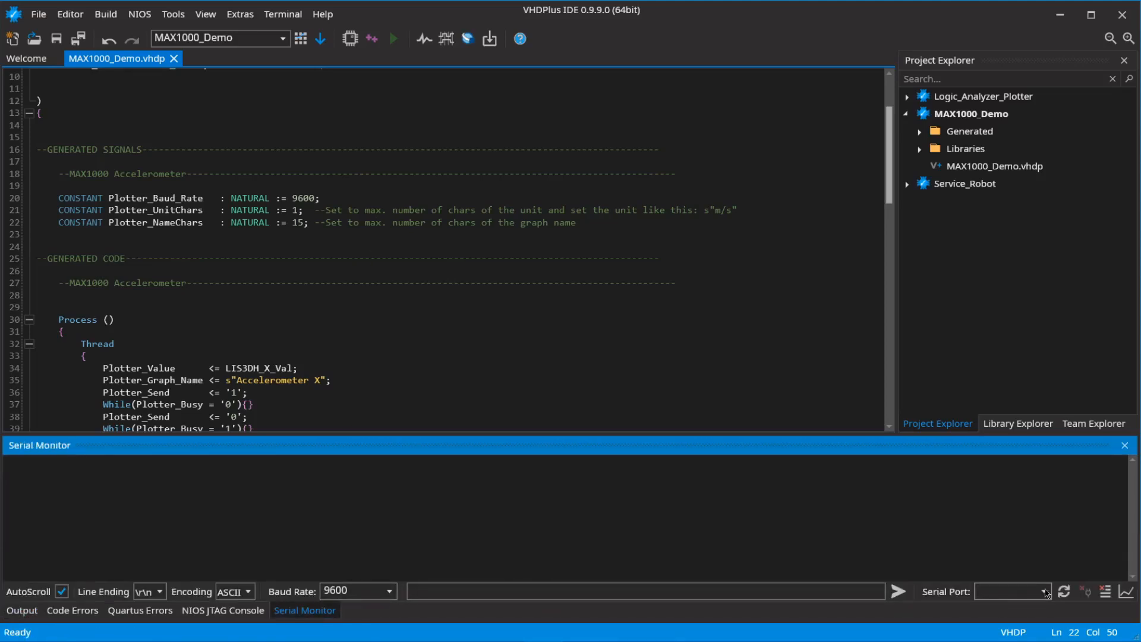
pyautogui.click(1064, 591)
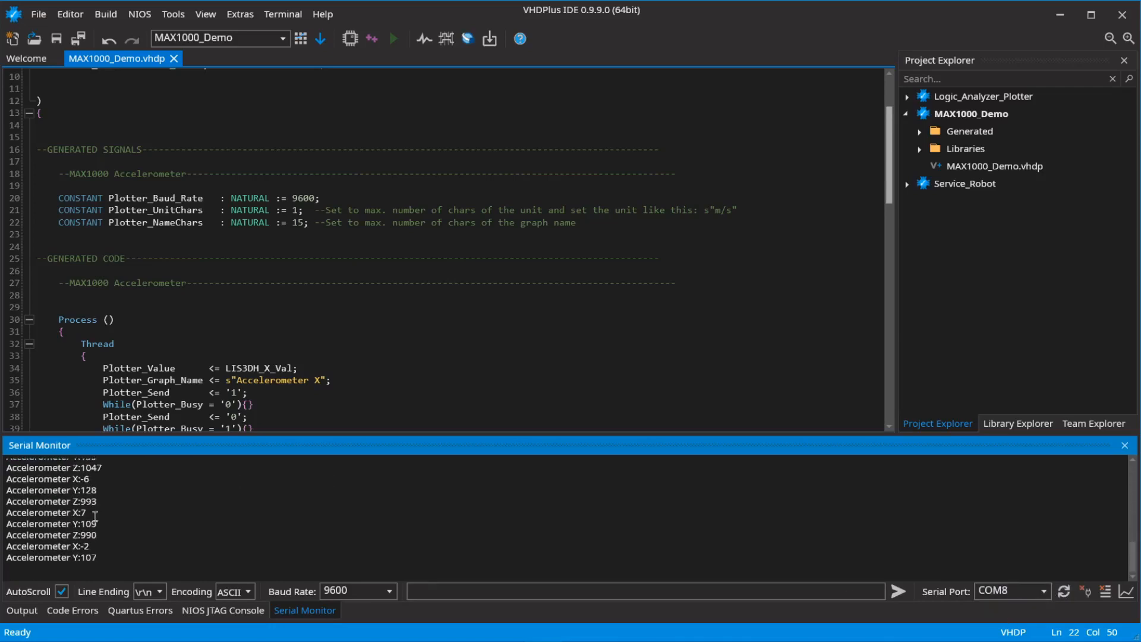
pyautogui.moveTo(1130, 591)
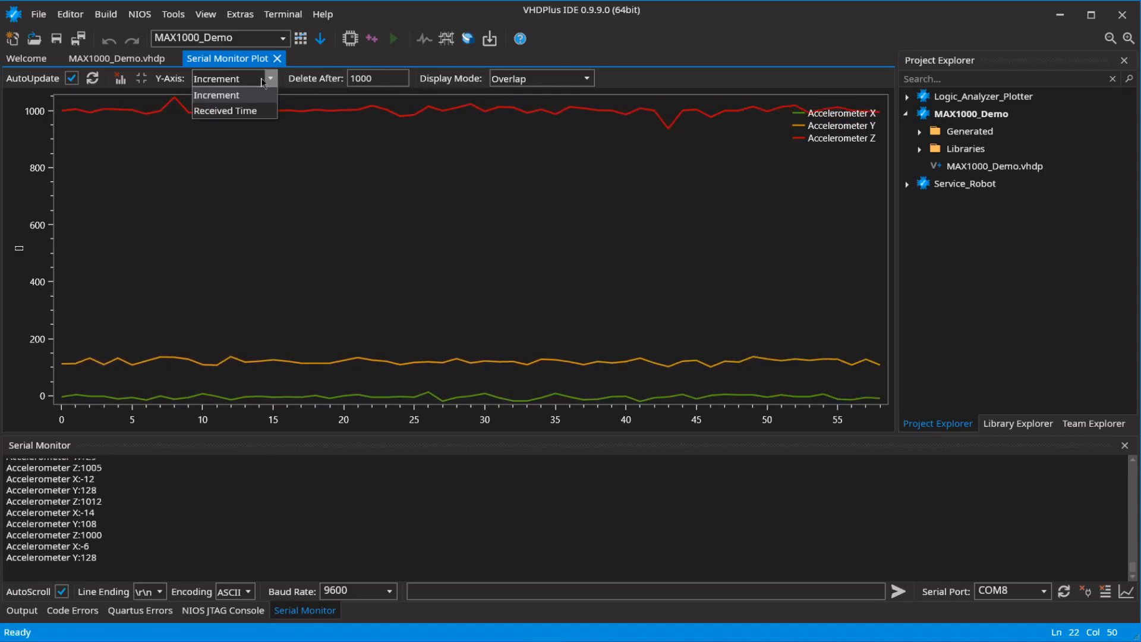
# Step: Plot with Y-Axis set to Received Time and Display Mode Vertically Arranged
pyautogui.click(226, 110)
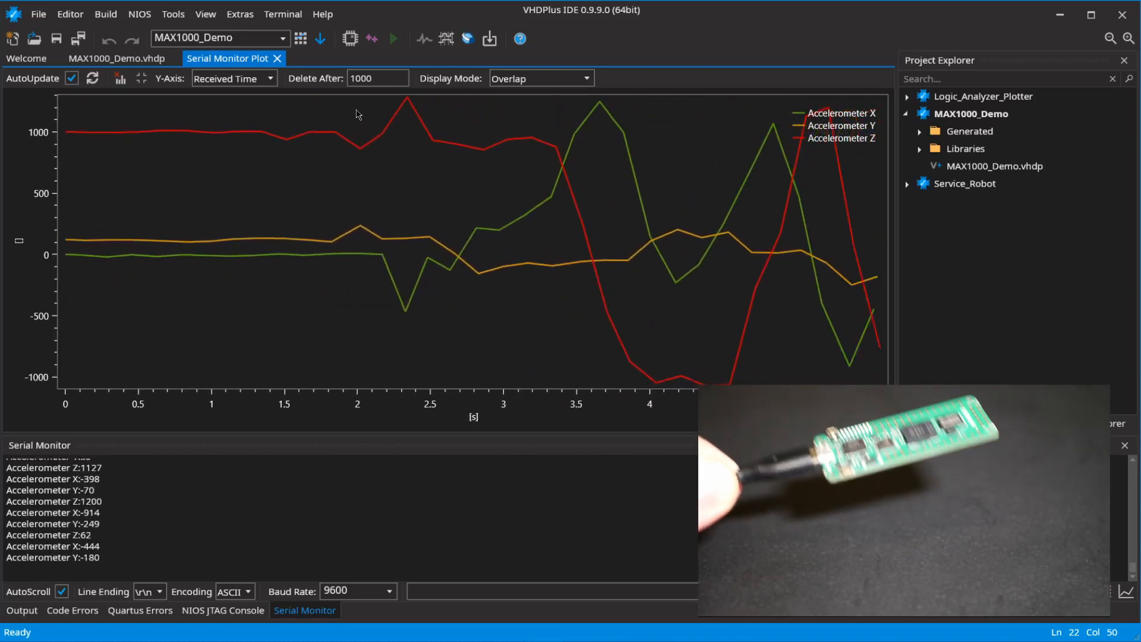
pyautogui.click(539, 78)
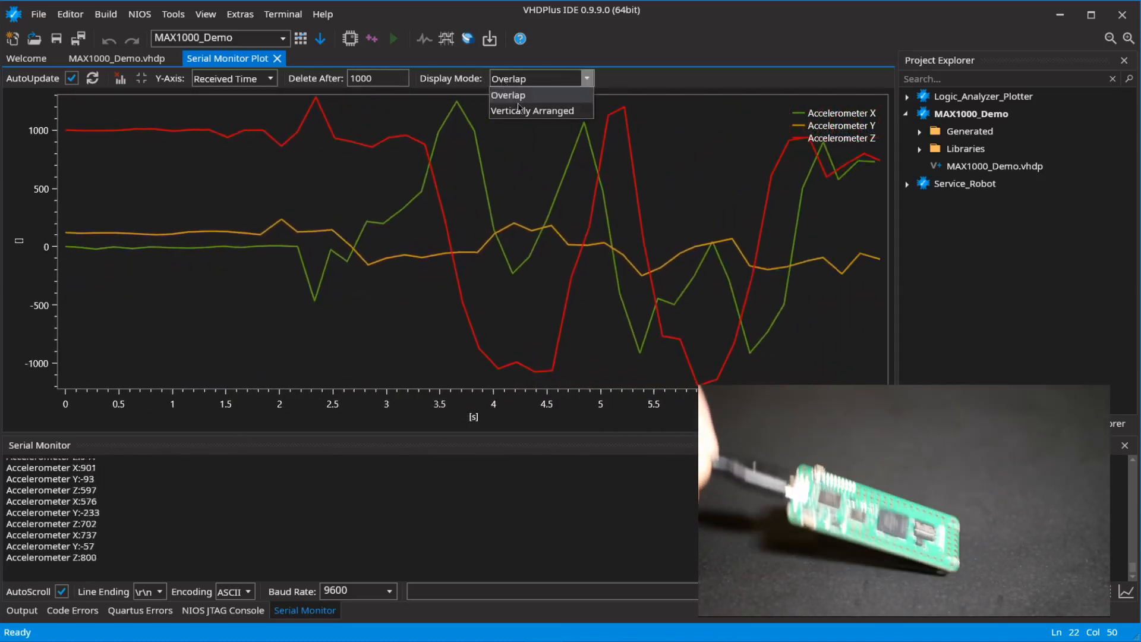
pyautogui.click(534, 110)
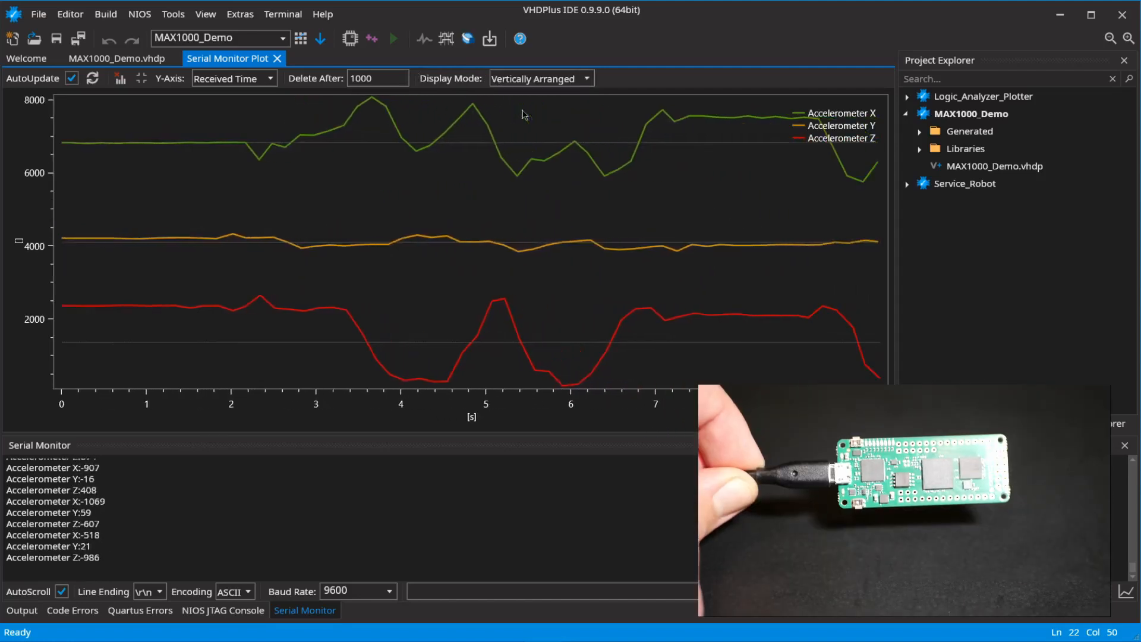